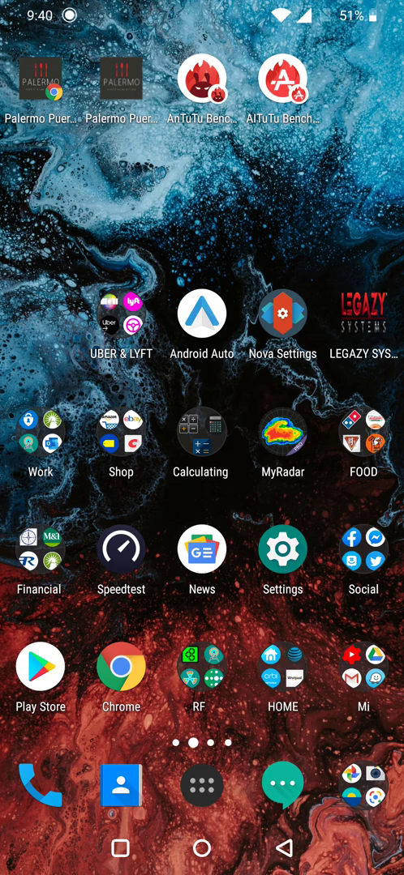
# Open Settings > About phone, view the Android version details, and scroll the device info
pyautogui.click(282, 551)
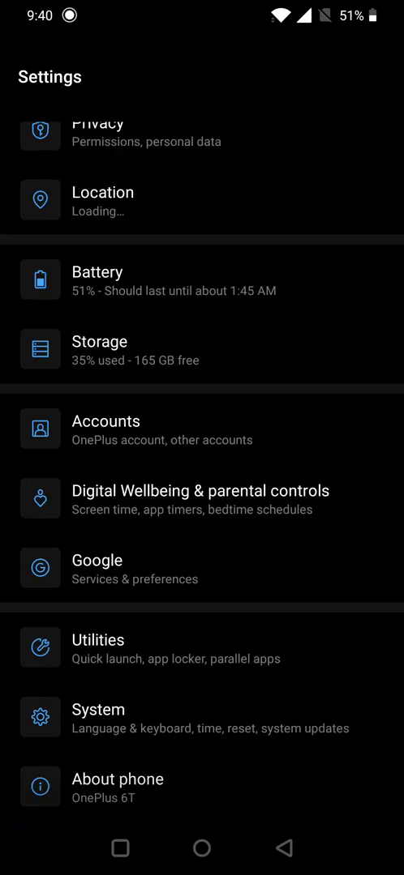
pyautogui.click(116, 779)
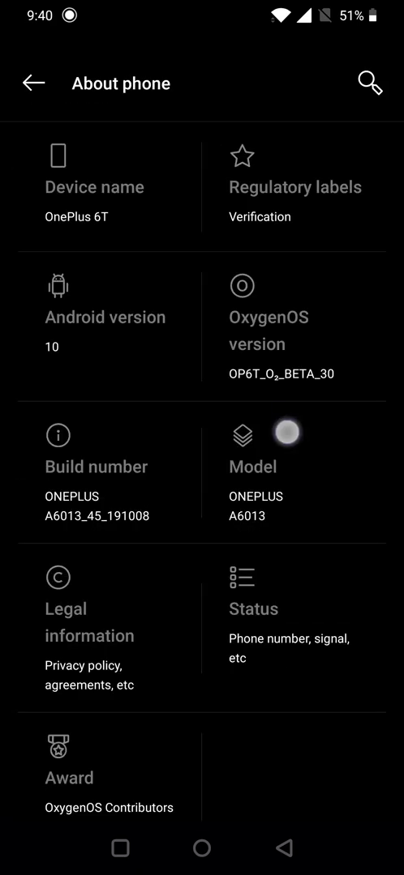
pyautogui.scroll(-3)
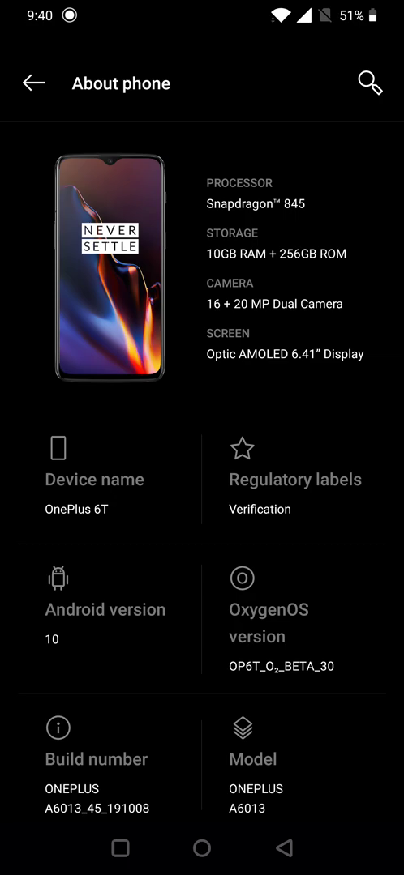
pyautogui.click(103, 610)
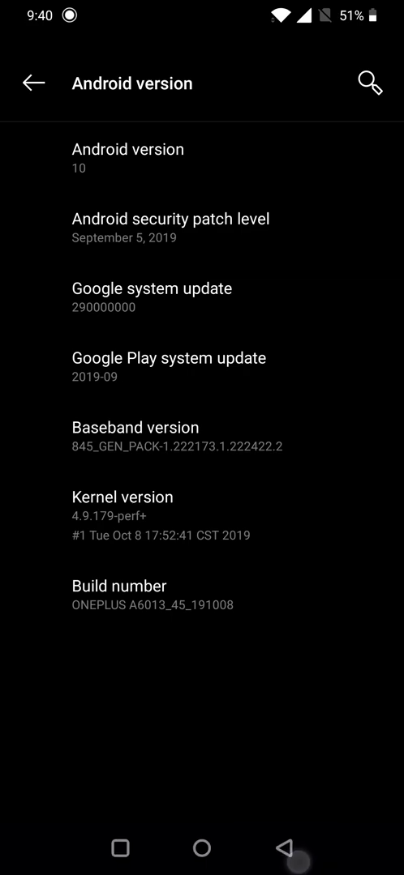
pyautogui.click(32, 84)
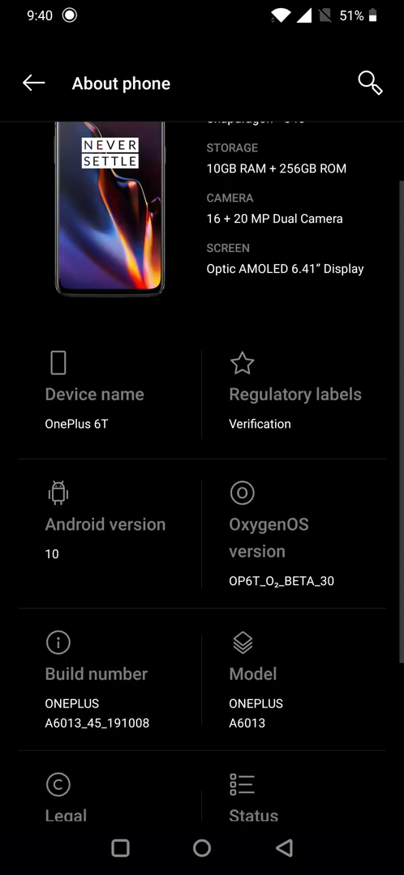
pyautogui.scroll(-3)
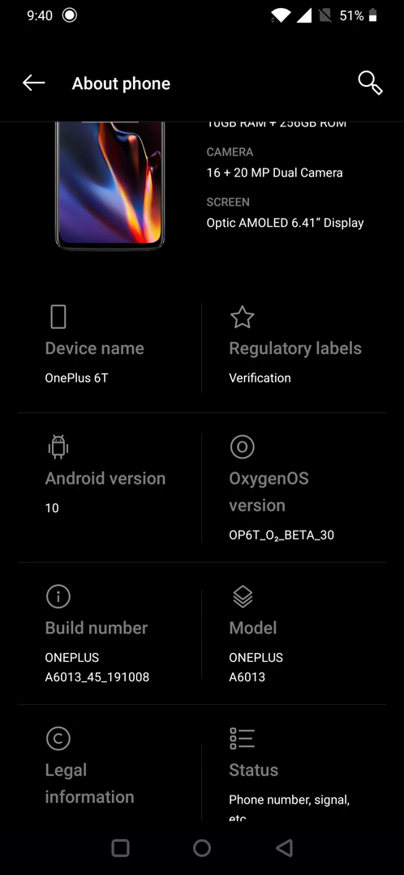
pyautogui.click(330, 661)
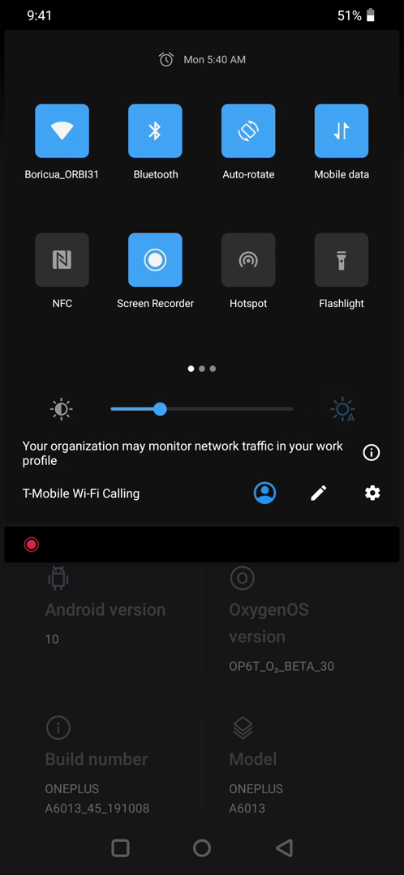
# Nudge the brightness slider right, then dismiss Quick Settings back to About phone
pyautogui.moveTo(166, 410); pyautogui.dragTo(206, 409)
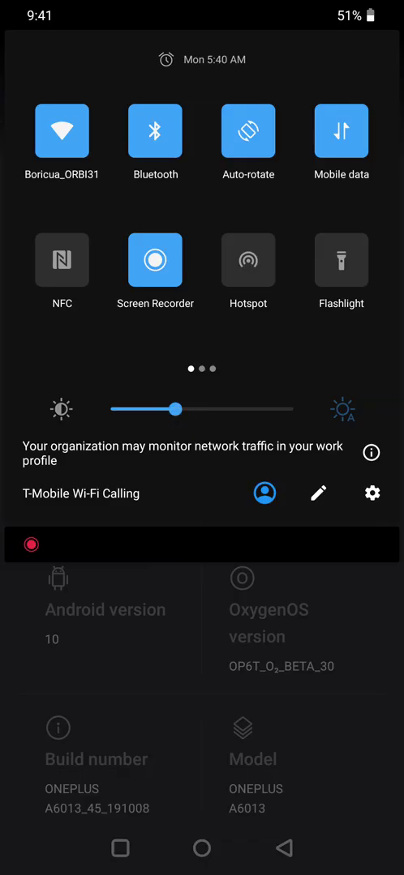
pyautogui.moveTo(177, 410); pyautogui.dragTo(195, 409)
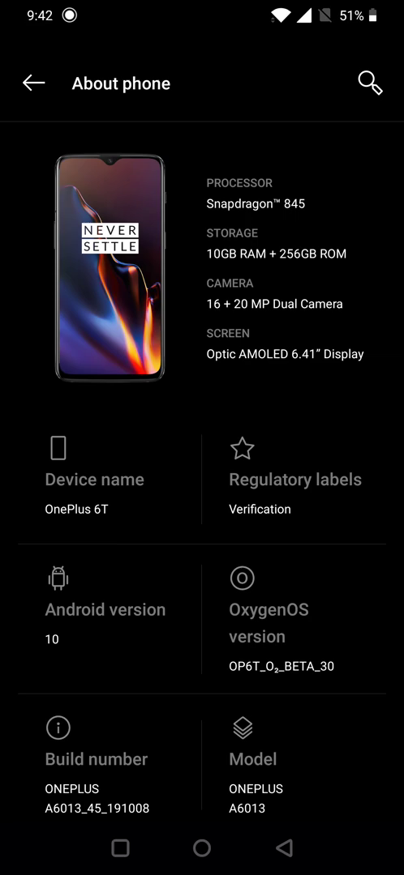
pyautogui.scroll(-3)
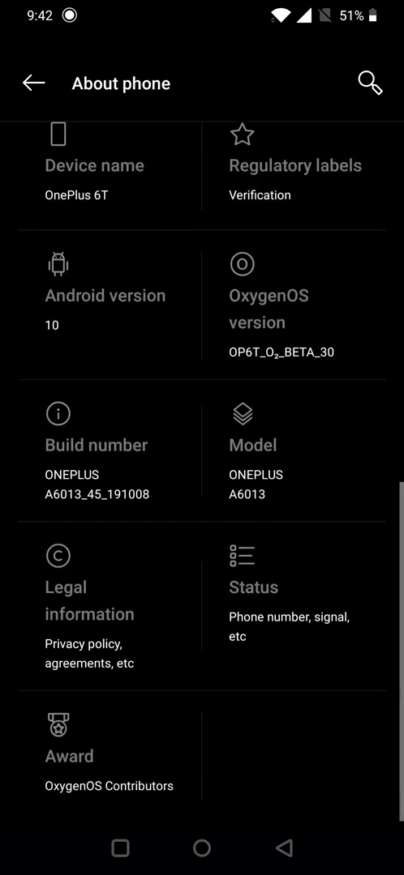
pyautogui.click(287, 848)
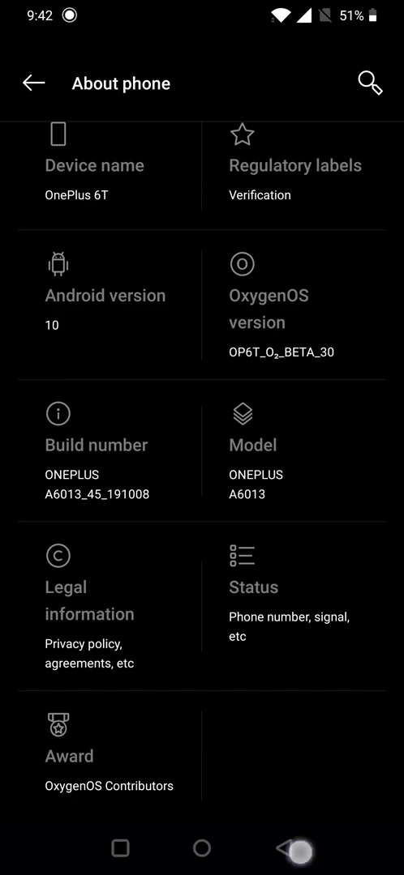
pyautogui.click(37, 81)
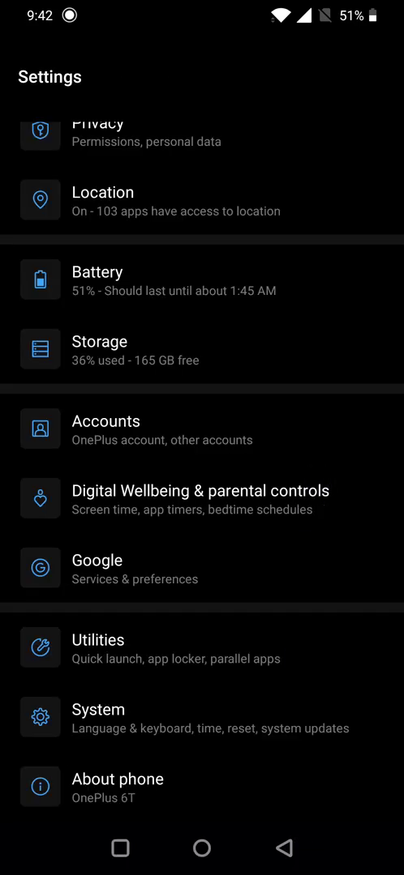
pyautogui.click(98, 709)
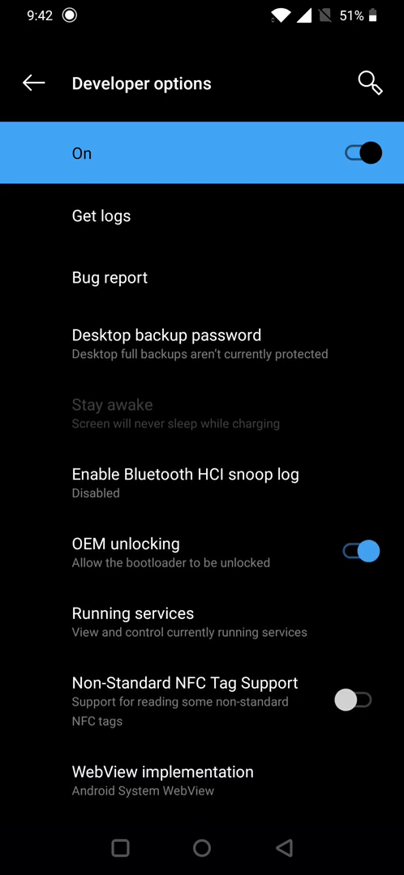
pyautogui.scroll(-3)
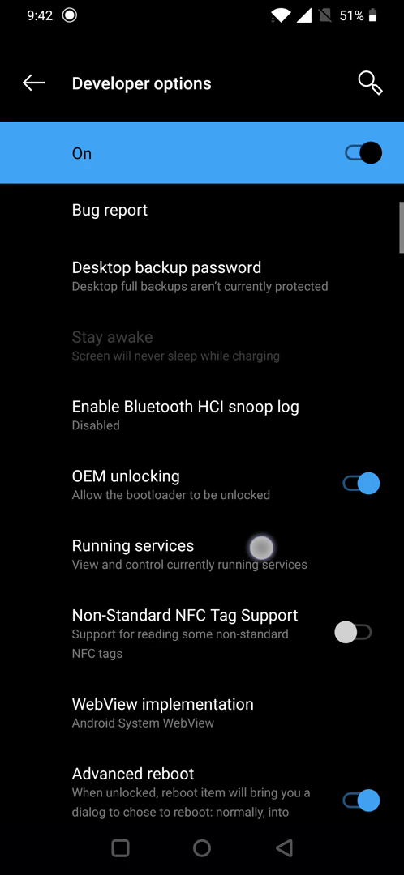
pyautogui.scroll(-3)
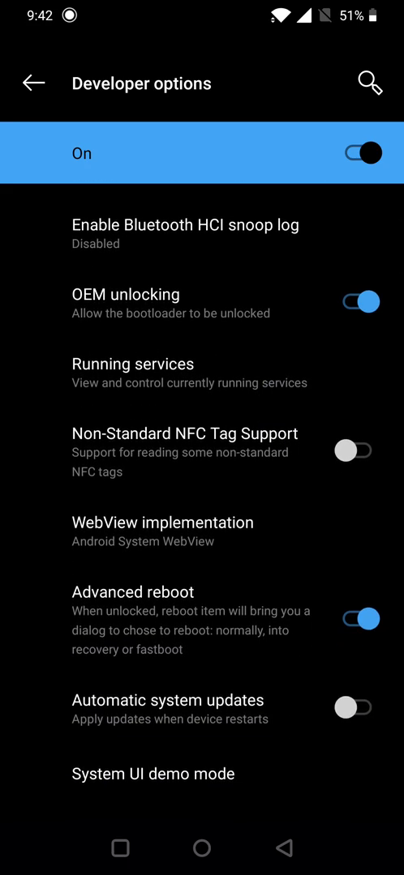
pyautogui.scroll(-3)
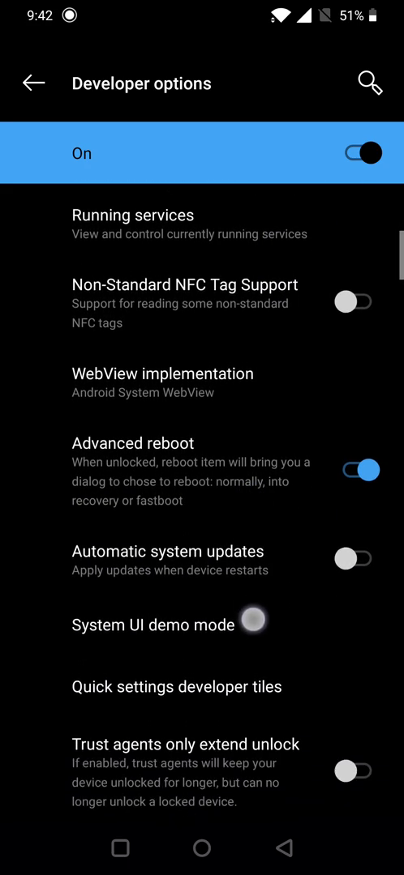
pyautogui.scroll(-3)
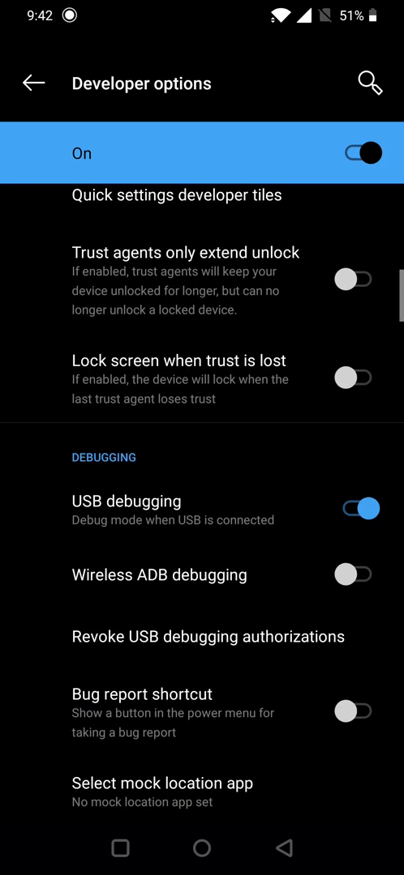
pyautogui.scroll(-3)
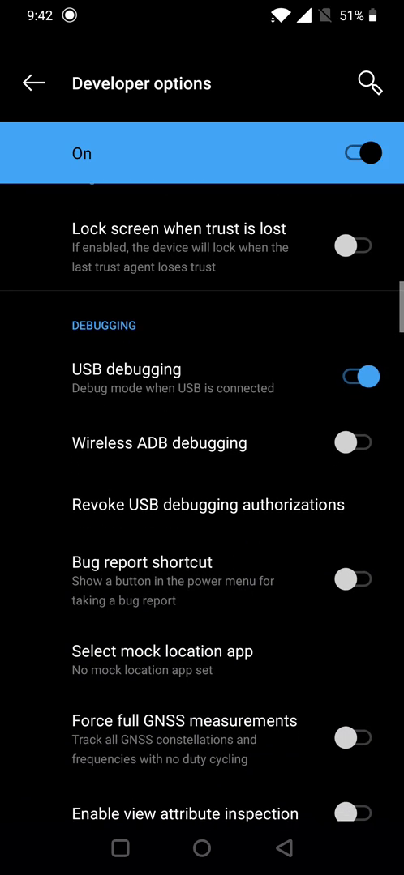
pyautogui.scroll(-3)
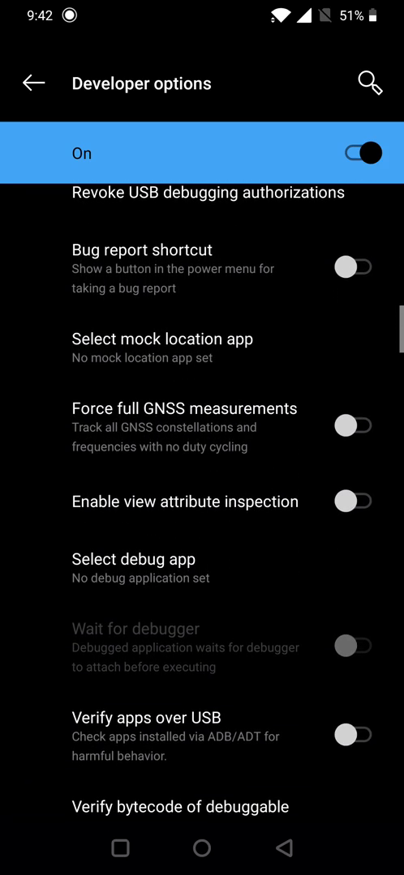
pyautogui.scroll(-3)
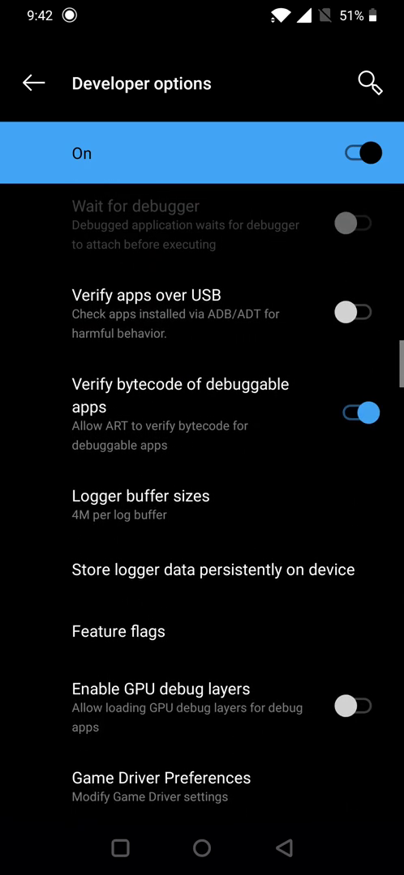
pyautogui.scroll(-3)
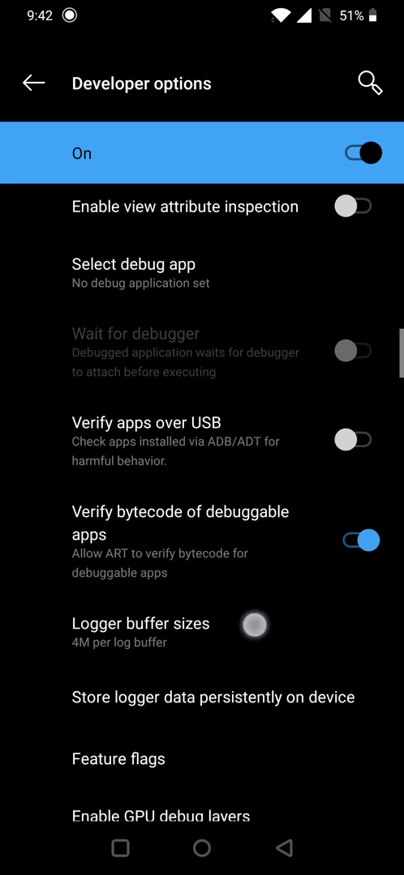
pyautogui.scroll(-3)
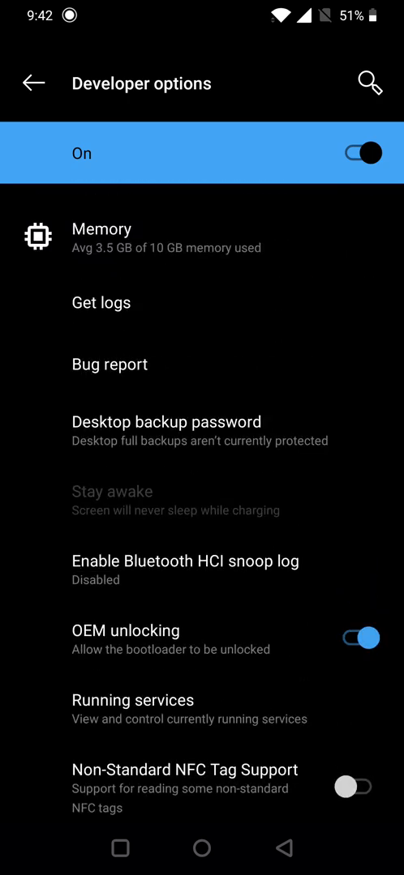
# Go from Developer options to System updates settings and open Local upgrade's three OTA packages
pyautogui.click(30, 84)
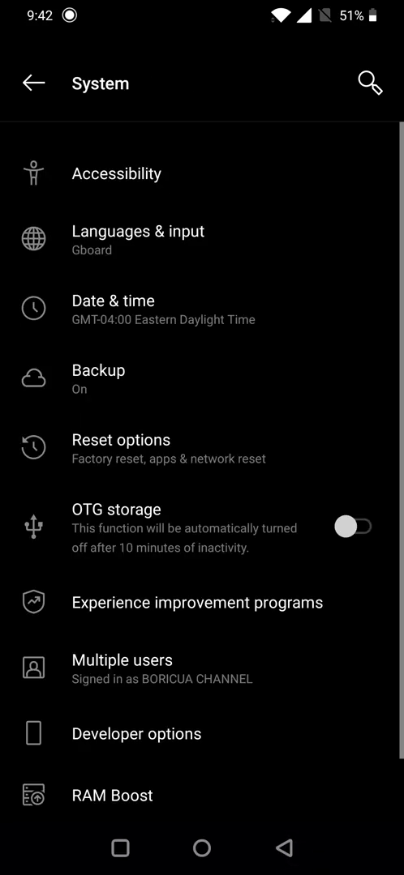
pyautogui.click(30, 81)
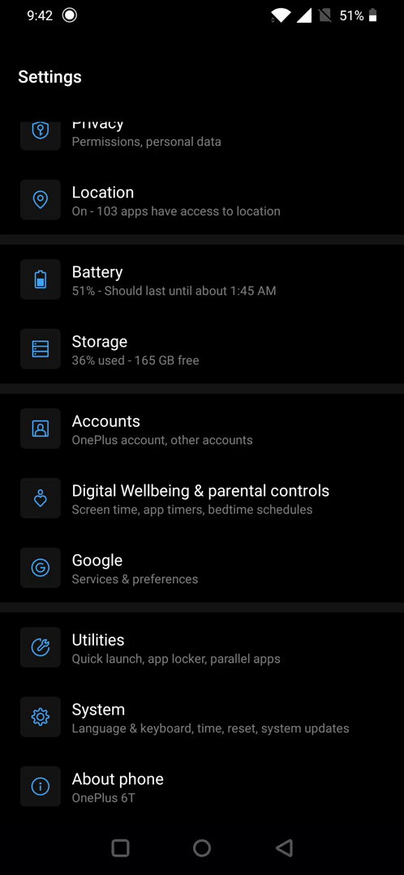
pyautogui.click(97, 709)
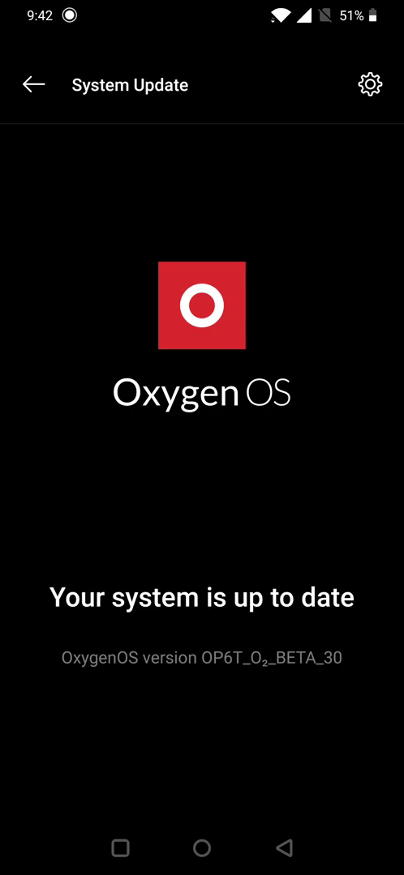
pyautogui.click(373, 83)
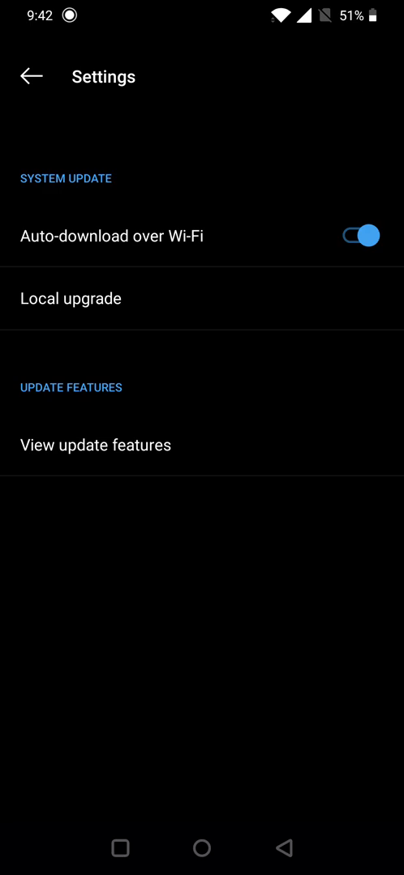
pyautogui.click(64, 298)
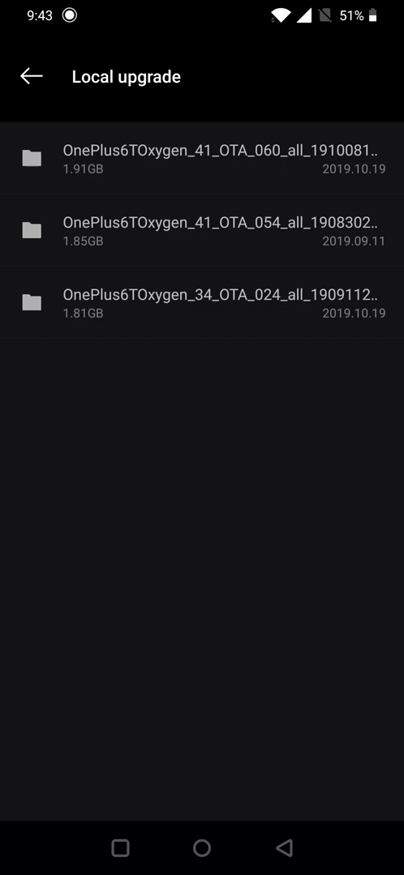
# Exit the local upgrade list to the home screen, where an app folder opens
pyautogui.click(312, 169)
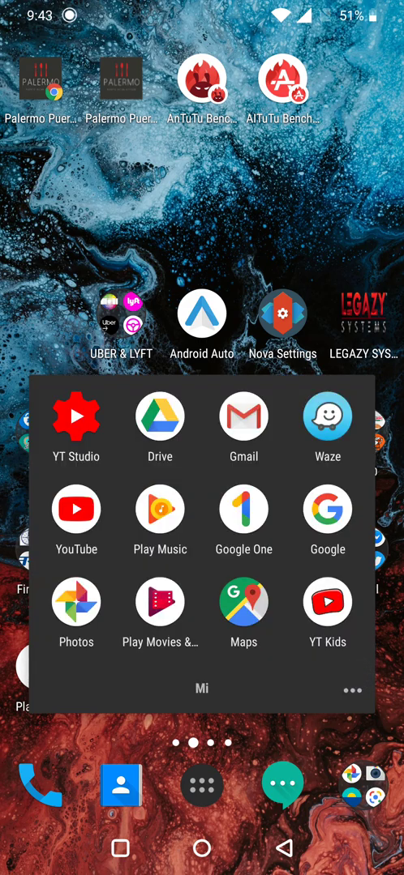
# Close the Mi folder and launch Outlook from the Work folder
pyautogui.click(243, 417)
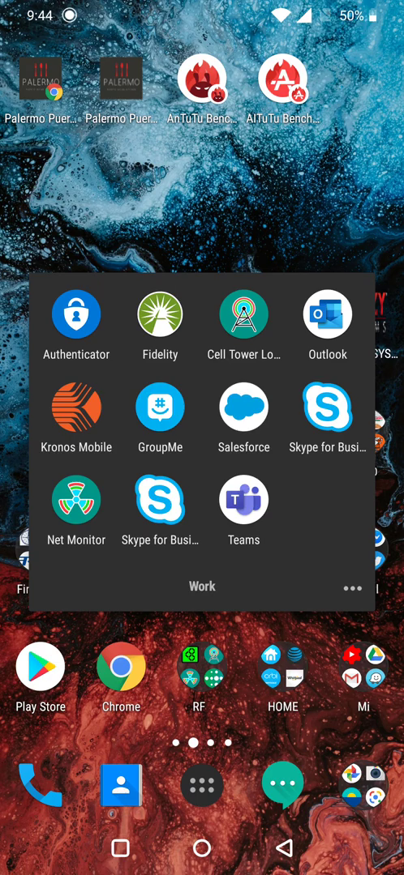
pyautogui.click(326, 314)
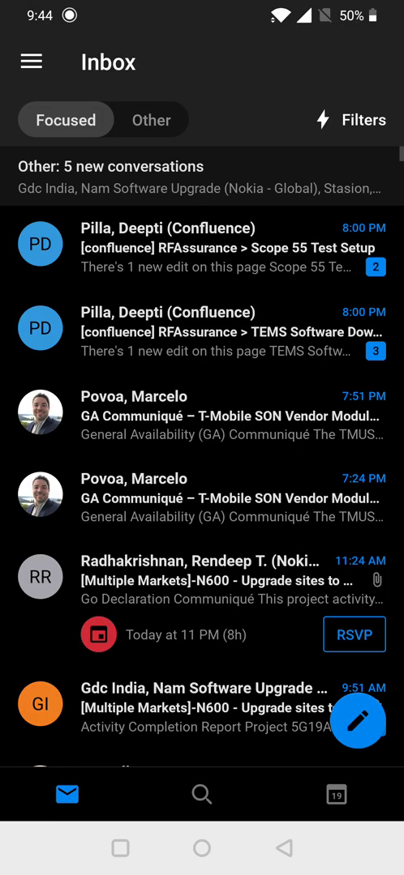
# Leave Outlook for the home screen and swipe to the agenda widget page
pyautogui.press('HOME')
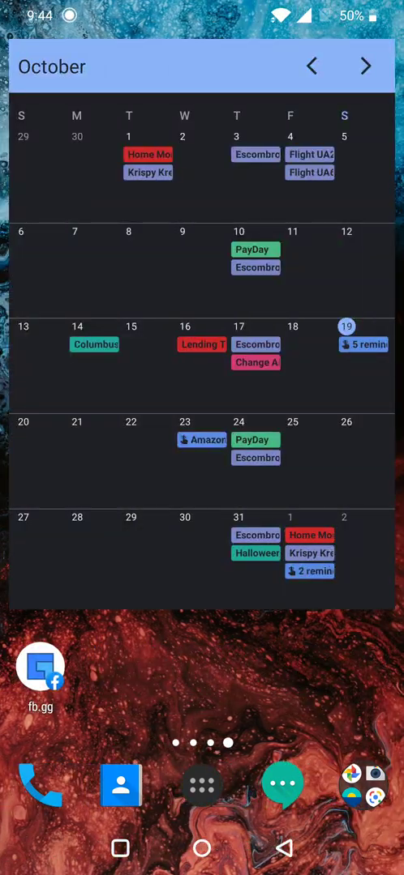
pyautogui.hscroll(-3)
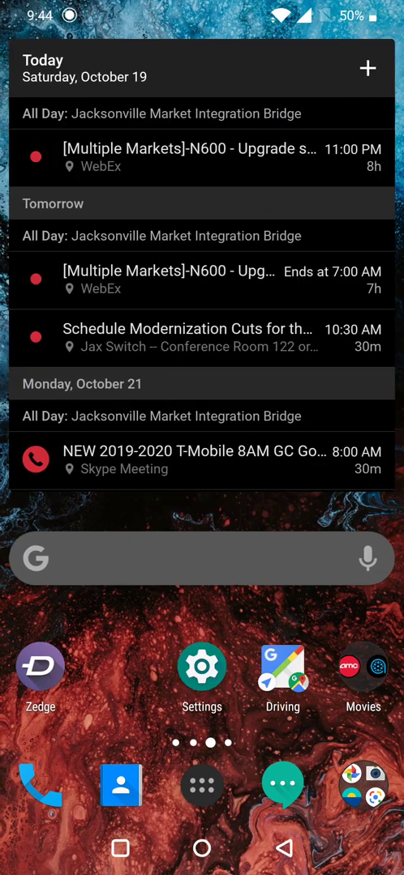